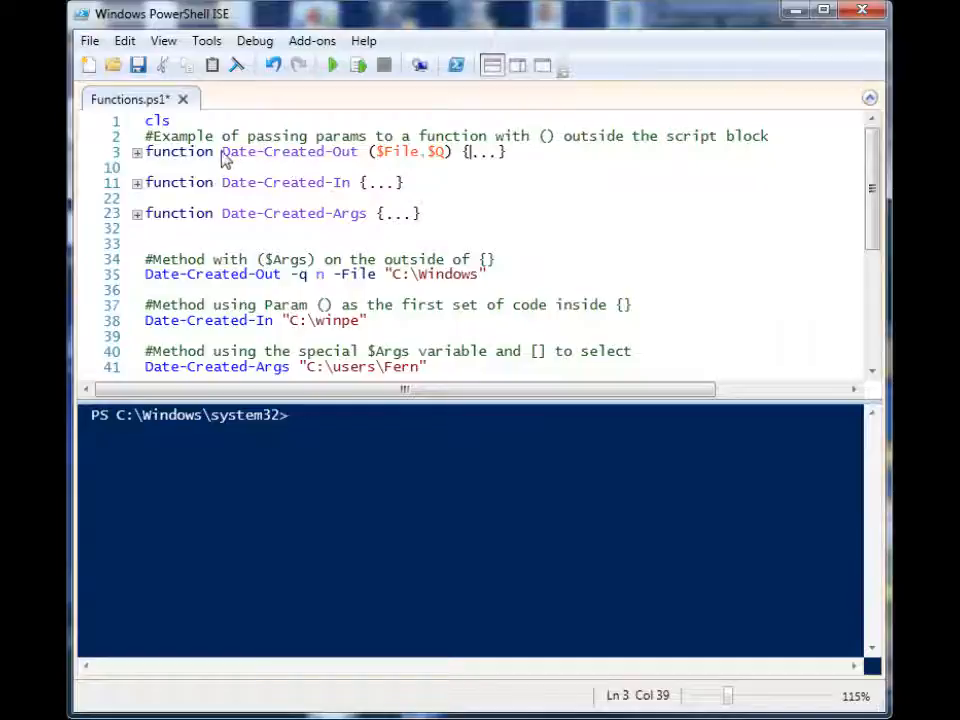
mouse_move(224, 210)
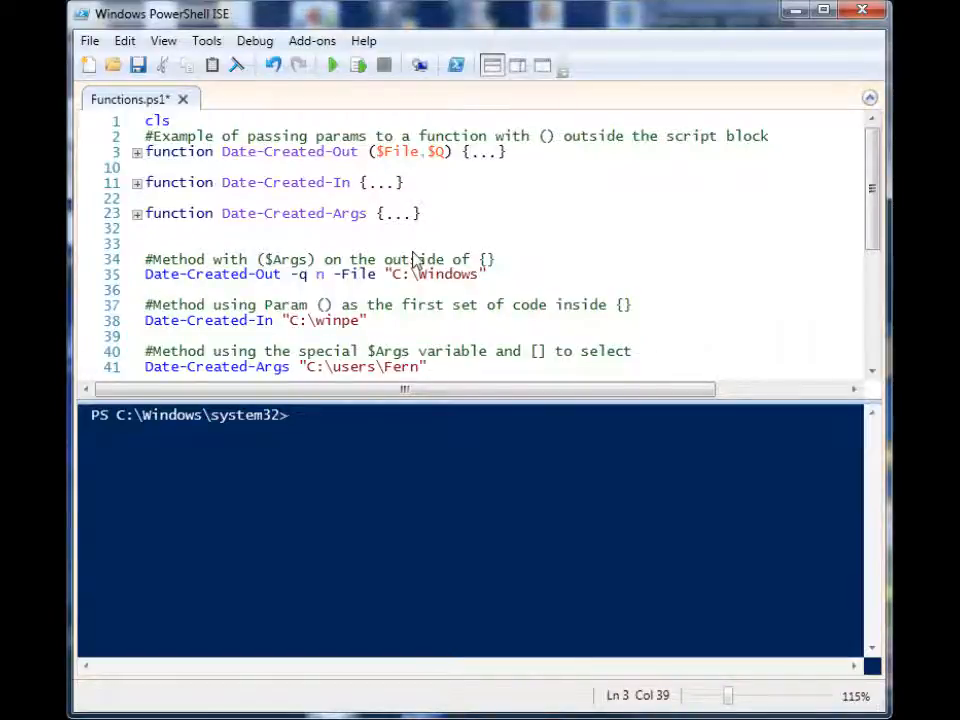
mouse_move(324, 278)
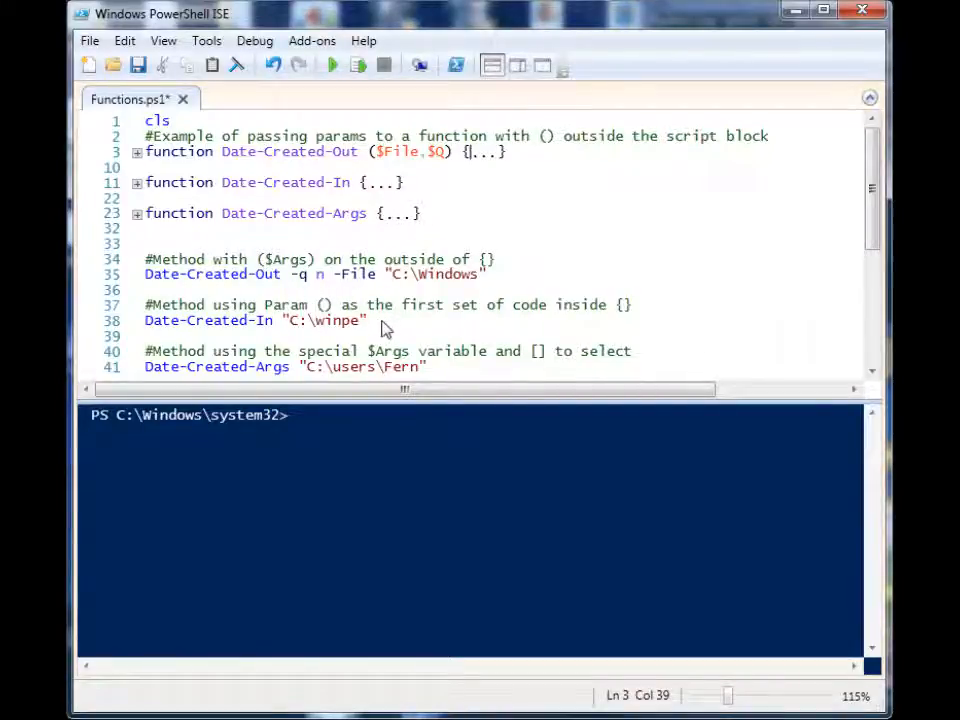
mouse_move(360, 338)
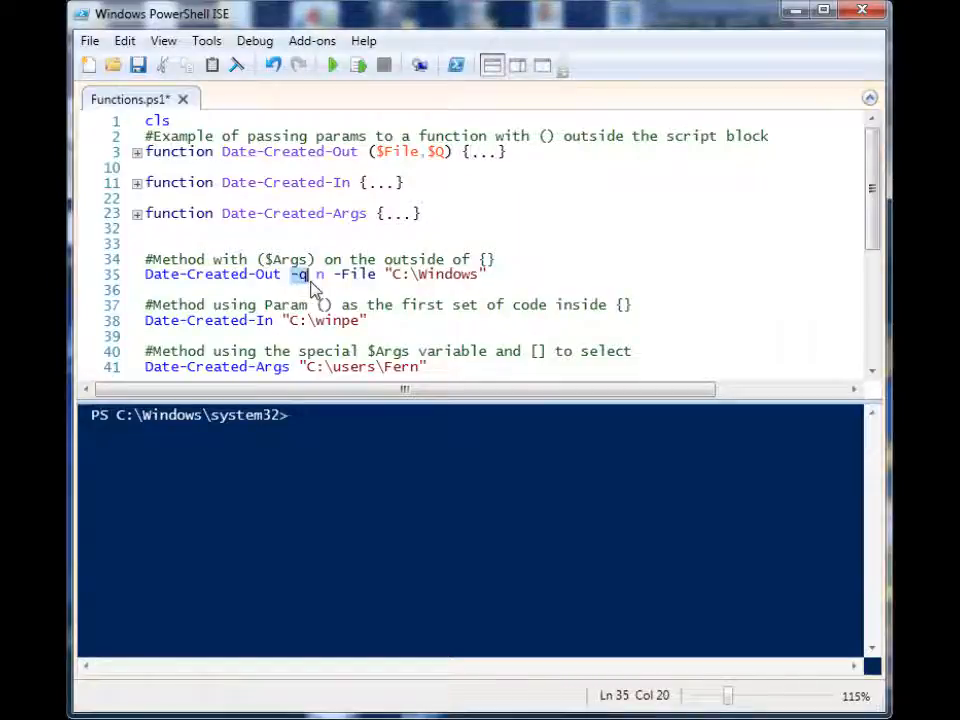
mouse_move(324, 300)
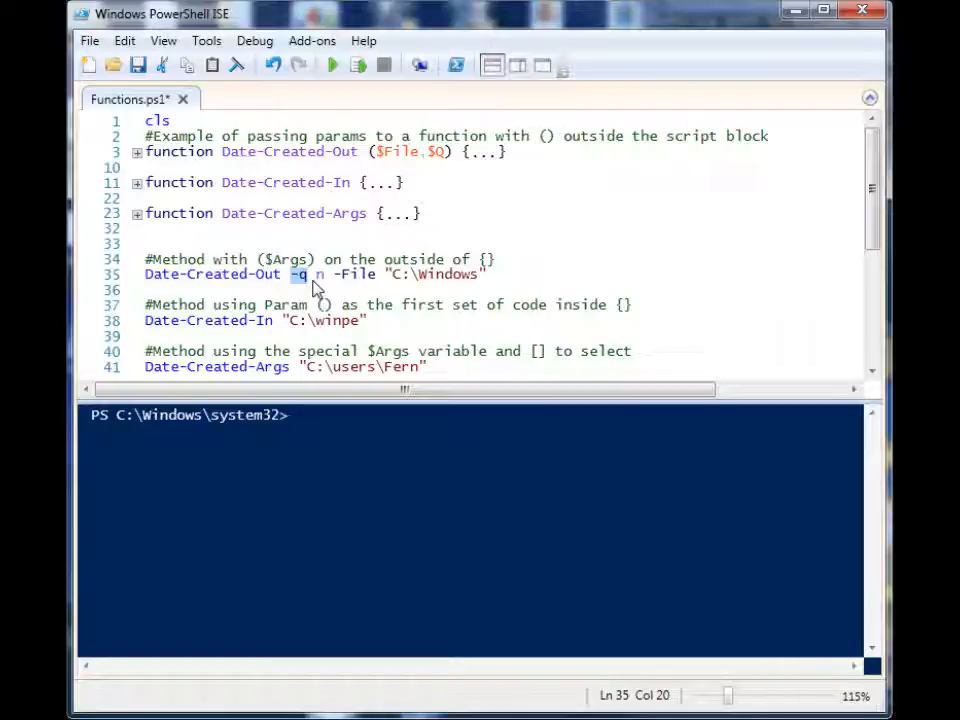
- Clear the highlight on the -q switch inside the expanded Date-Created-Args function
click(320, 274)
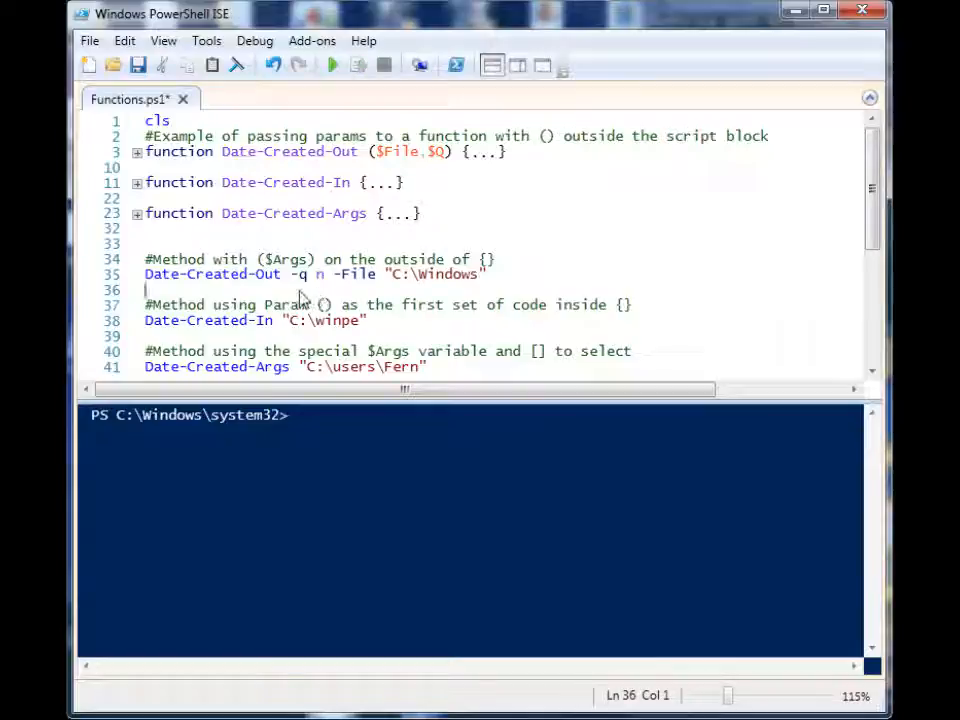
mouse_move(344, 302)
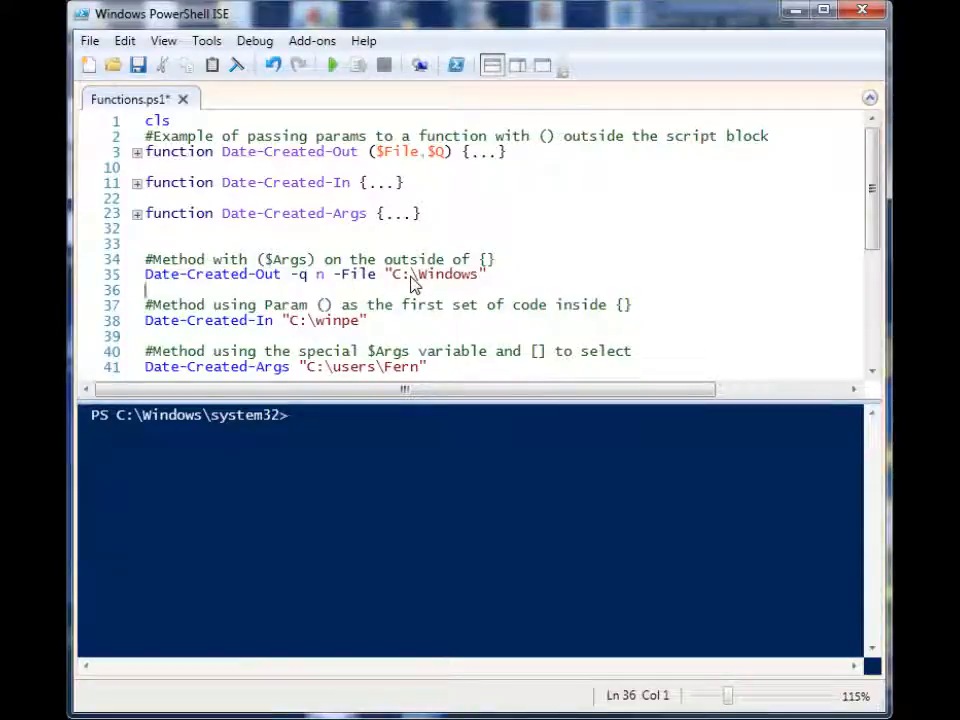
mouse_move(420, 280)
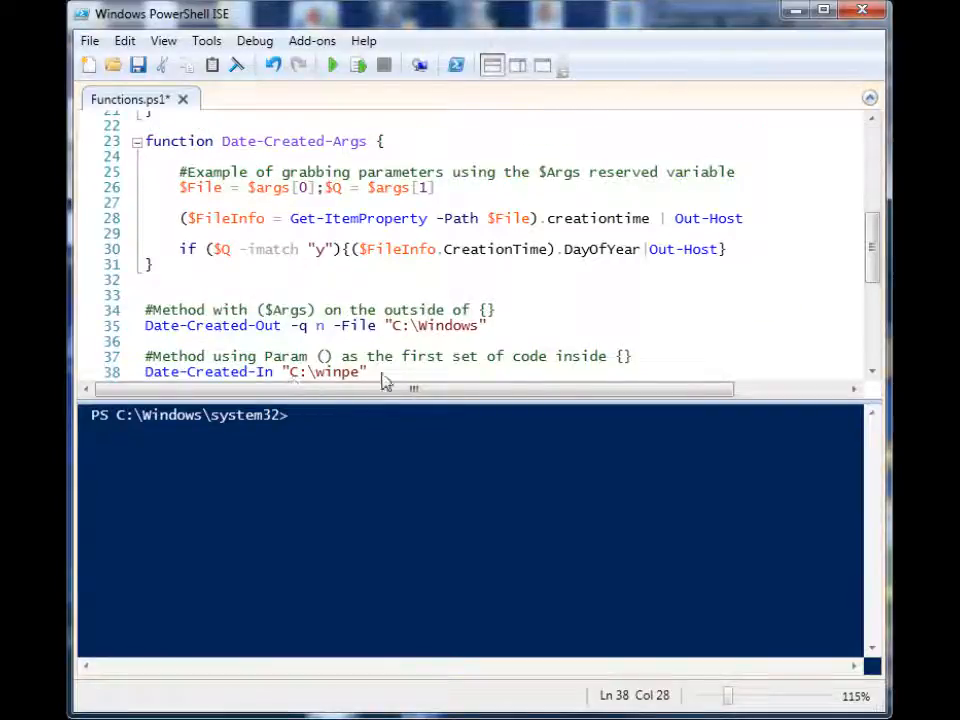
mouse_move(832, 316)
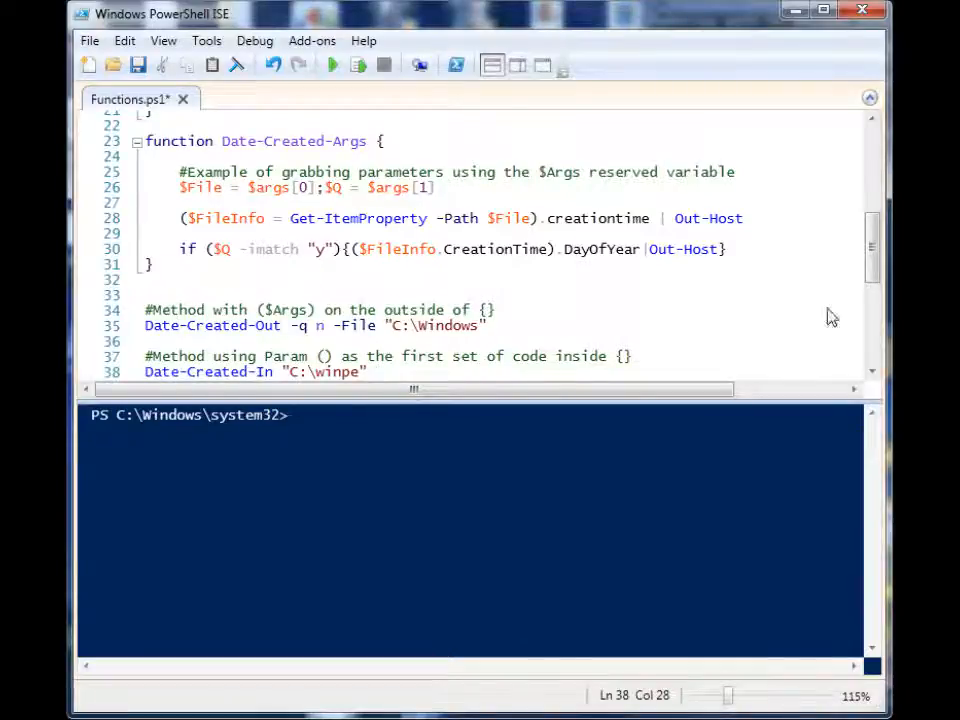
- Scroll to the Date-Created-Out and Date-Created-In functions and start a dash in the code
scroll(down, 3)
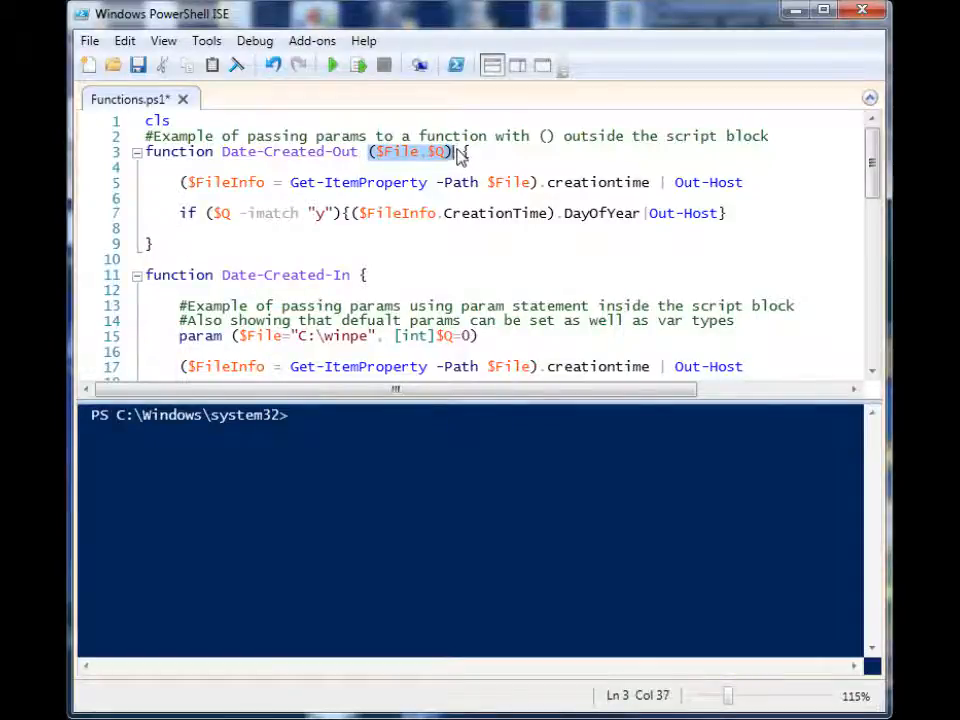
mouse_move(436, 170)
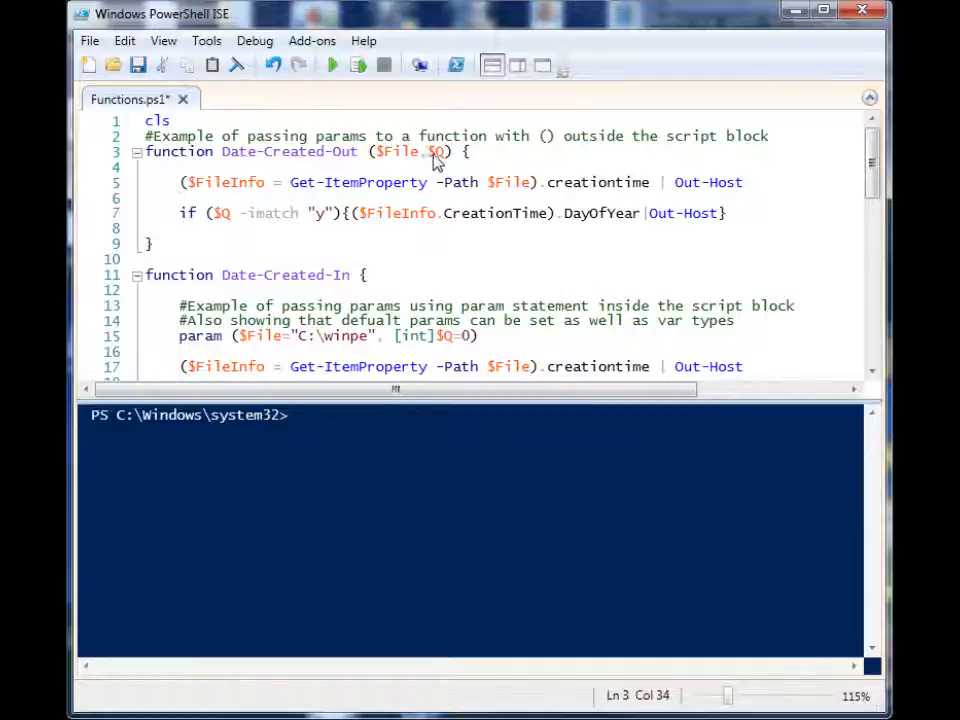
scroll(down, 3)
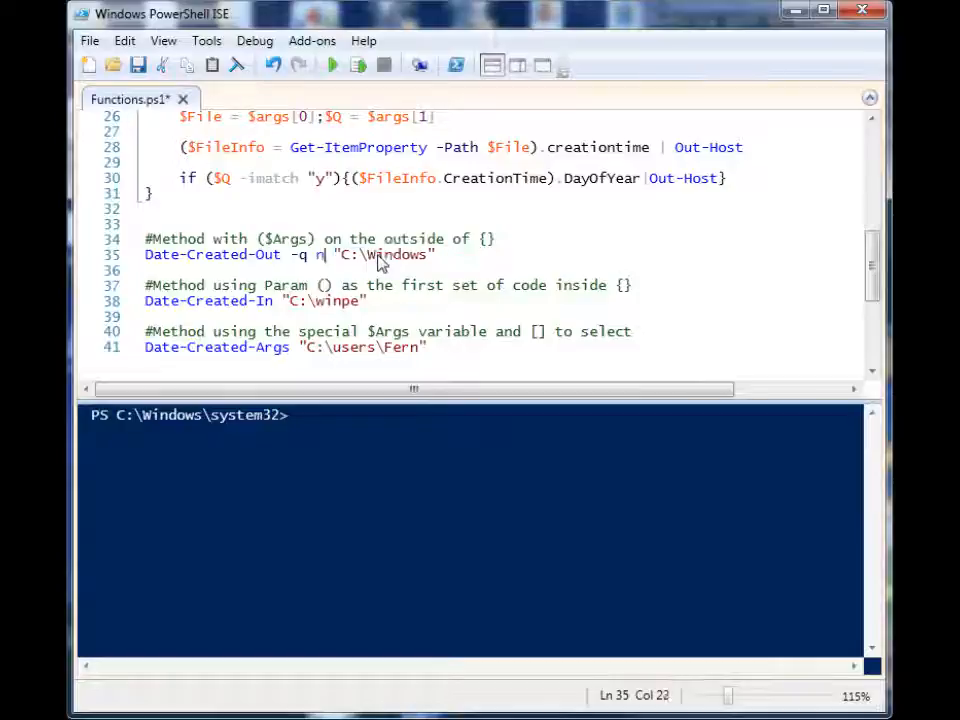
text(-Created-Out ($File,$Q) {)
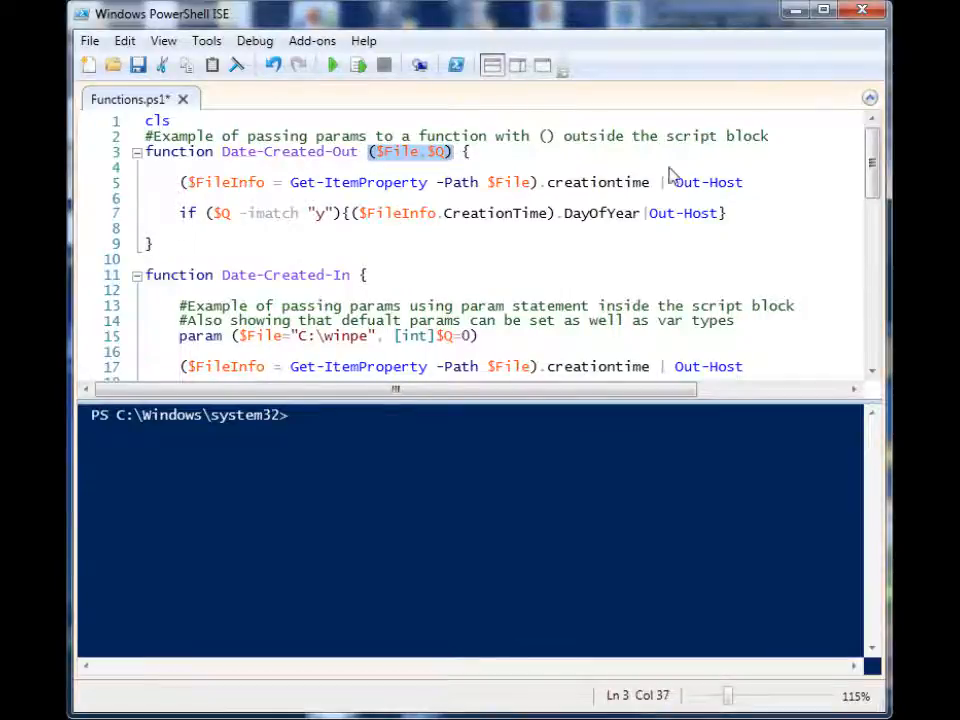
scroll(down, 3)
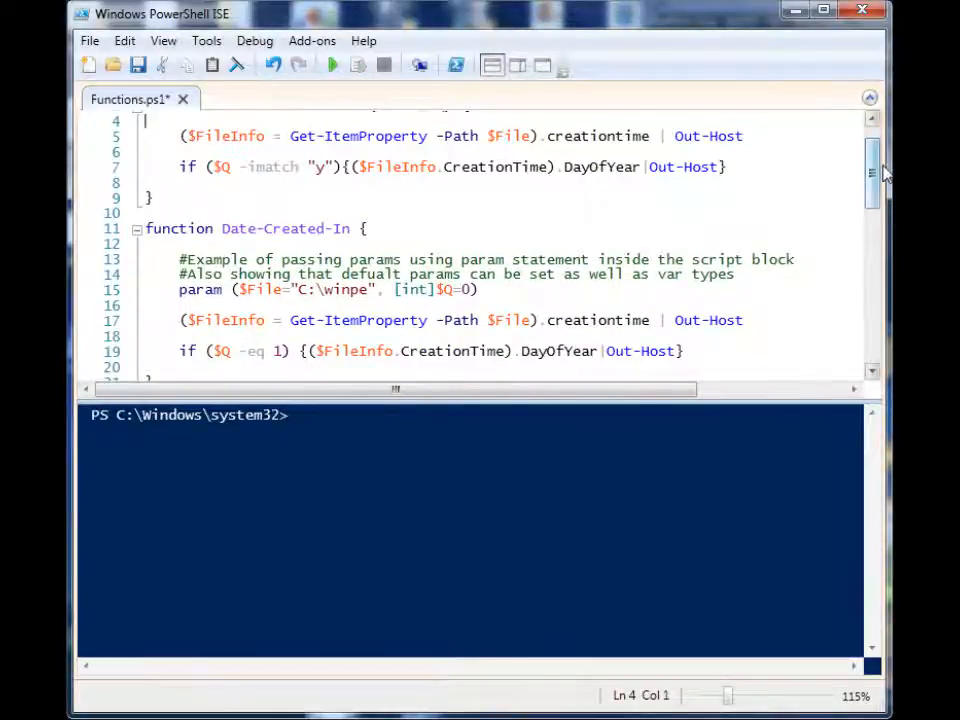
scroll(down, 3)
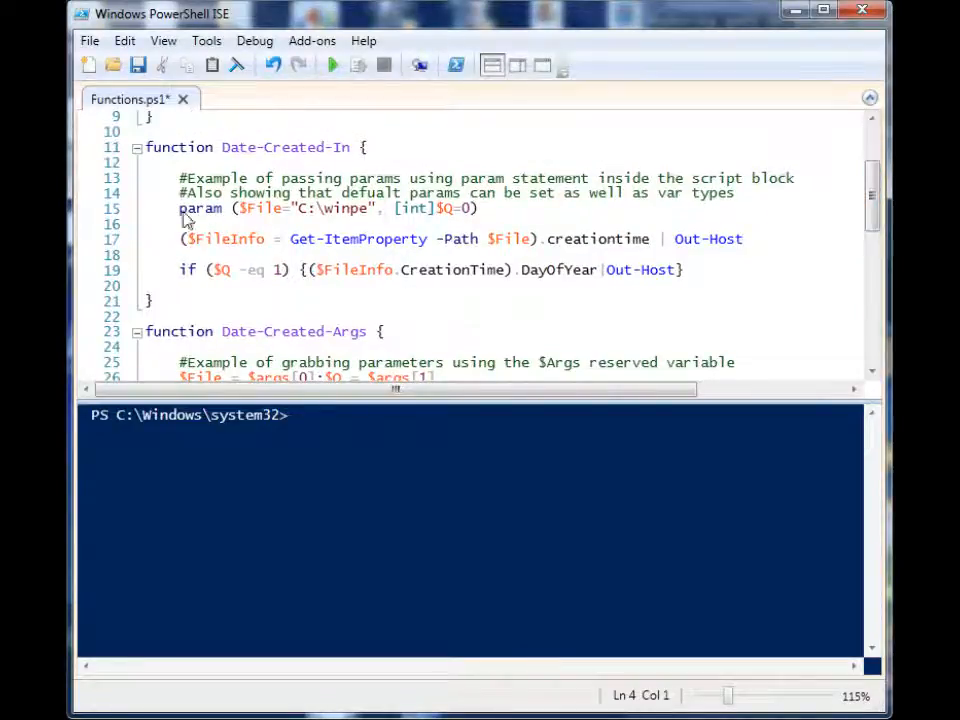
click(360, 148)
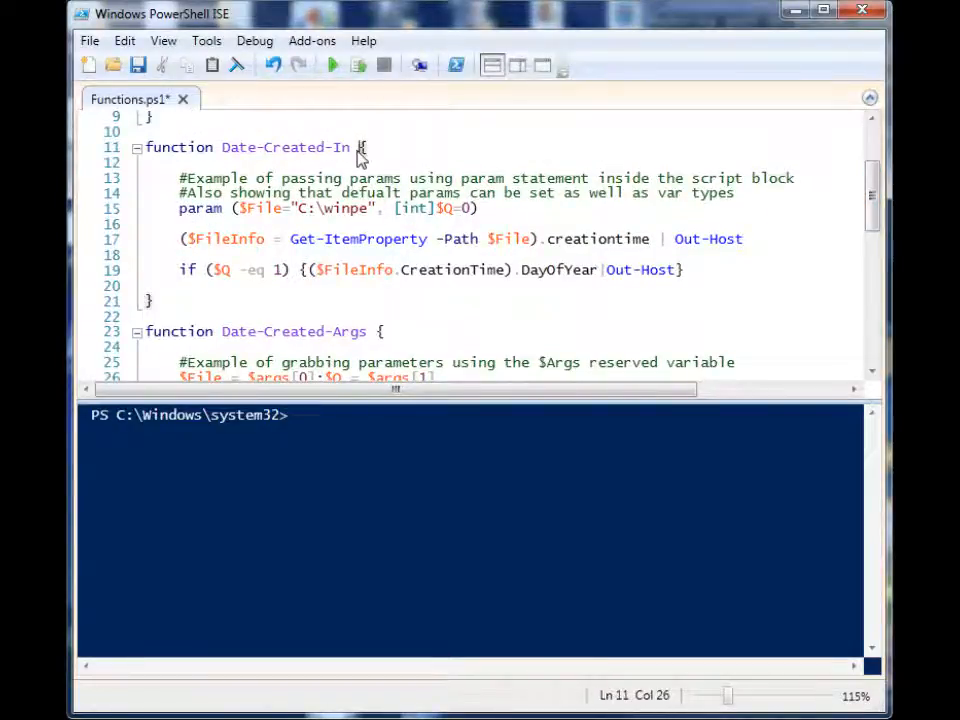
double_click(200, 208)
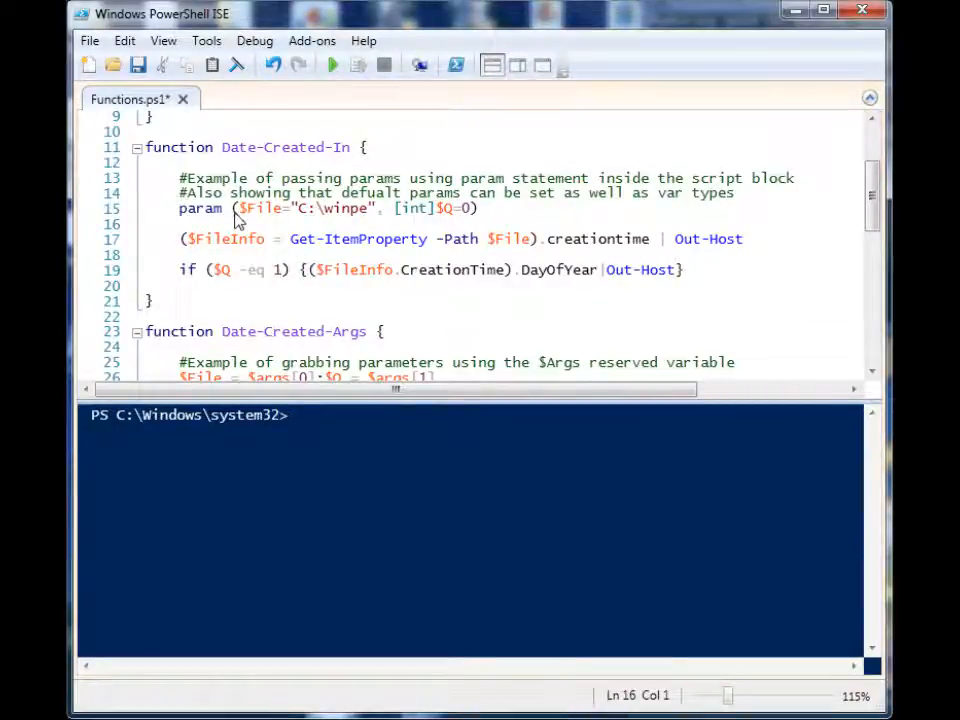
drag(236, 208, 390, 208)
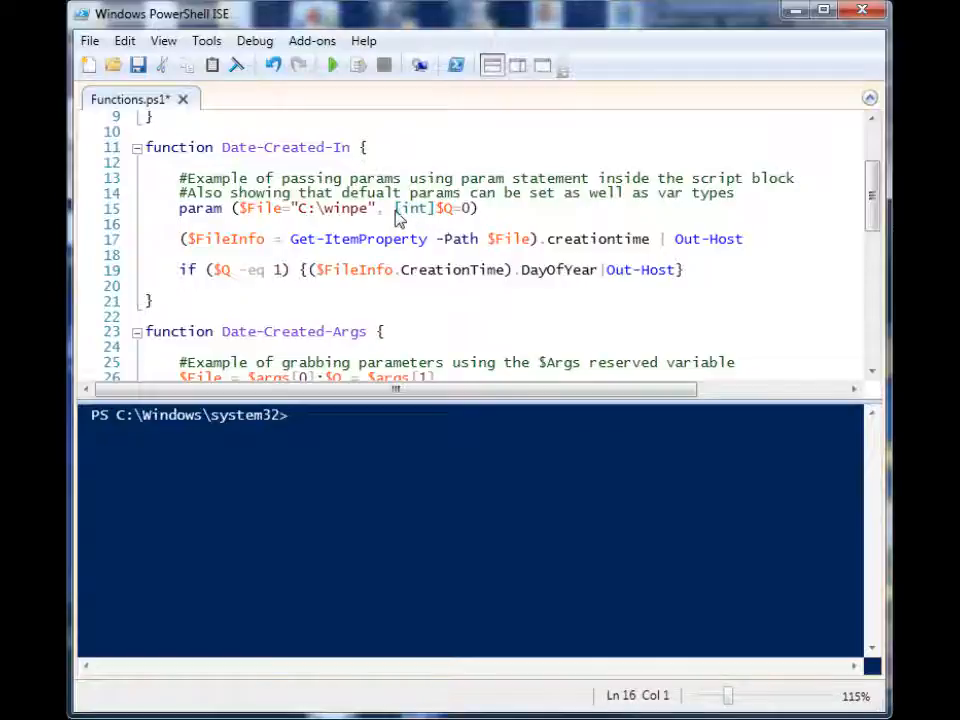
double_click(412, 208)
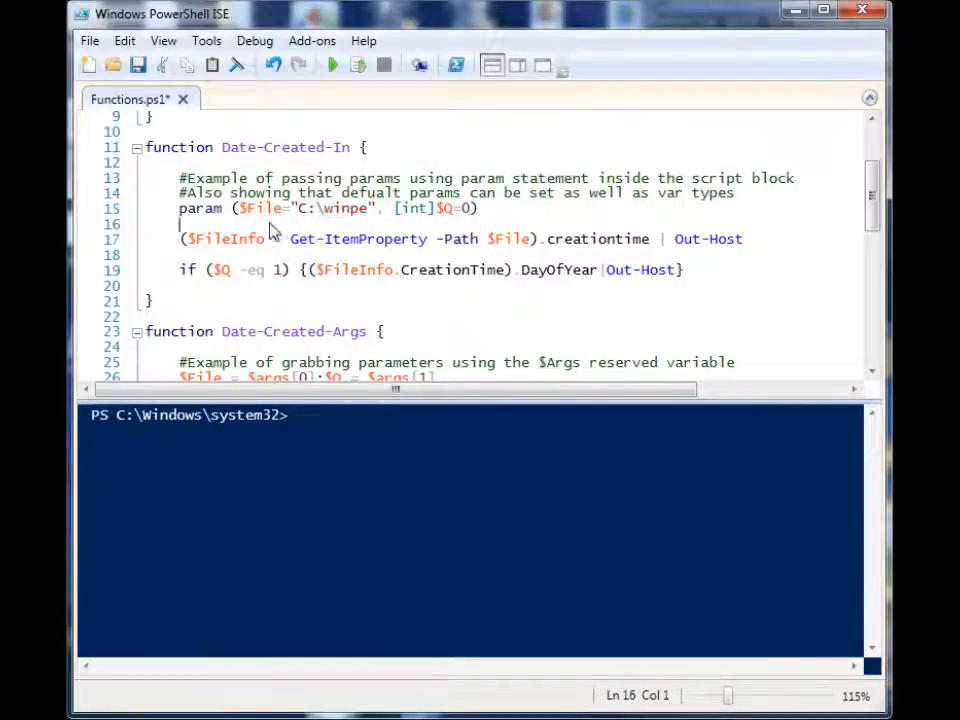
double_click(260, 208)
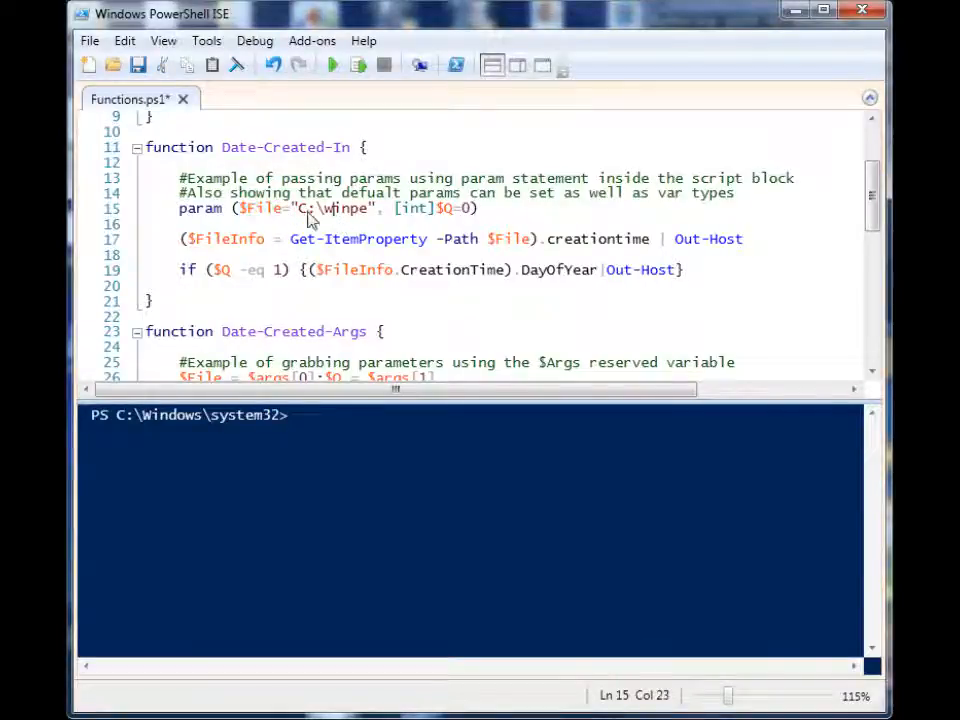
double_click(330, 208)
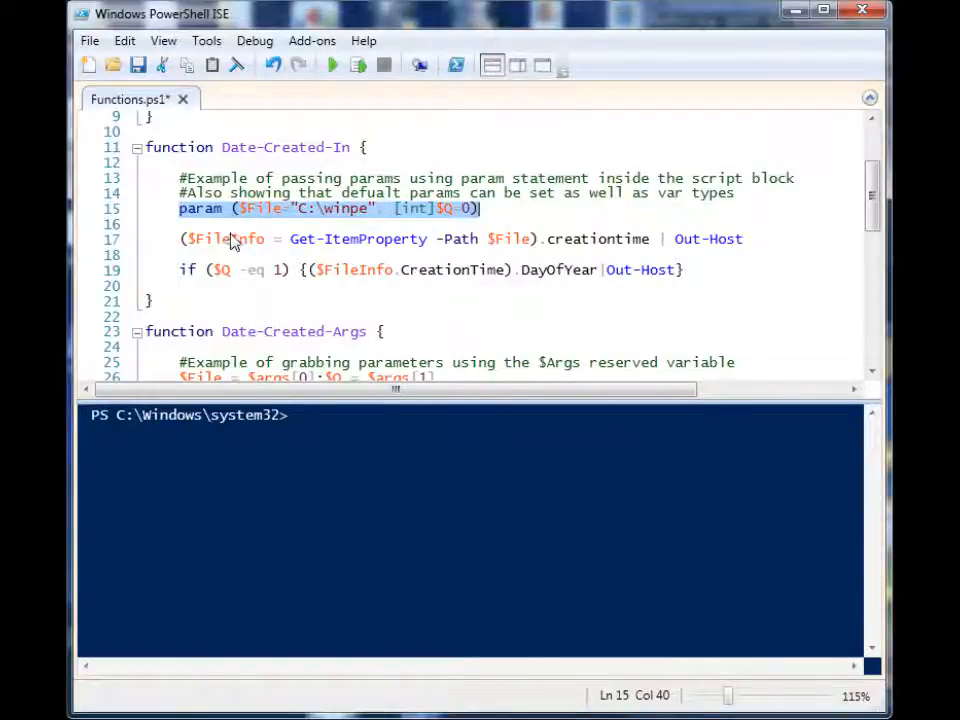
click(240, 208)
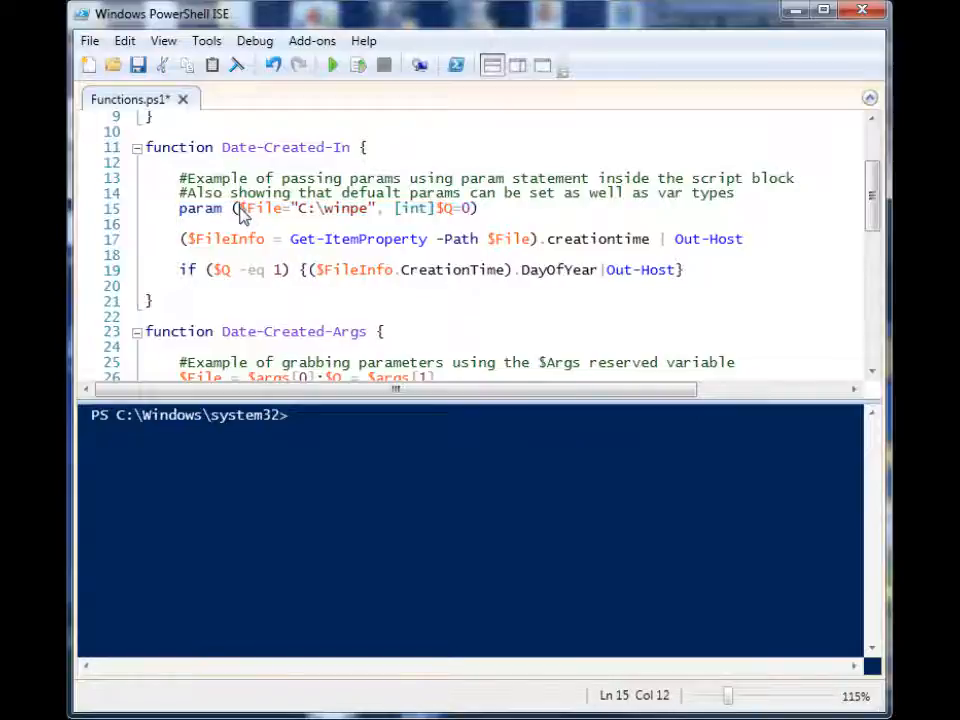
drag(236, 208, 468, 208)
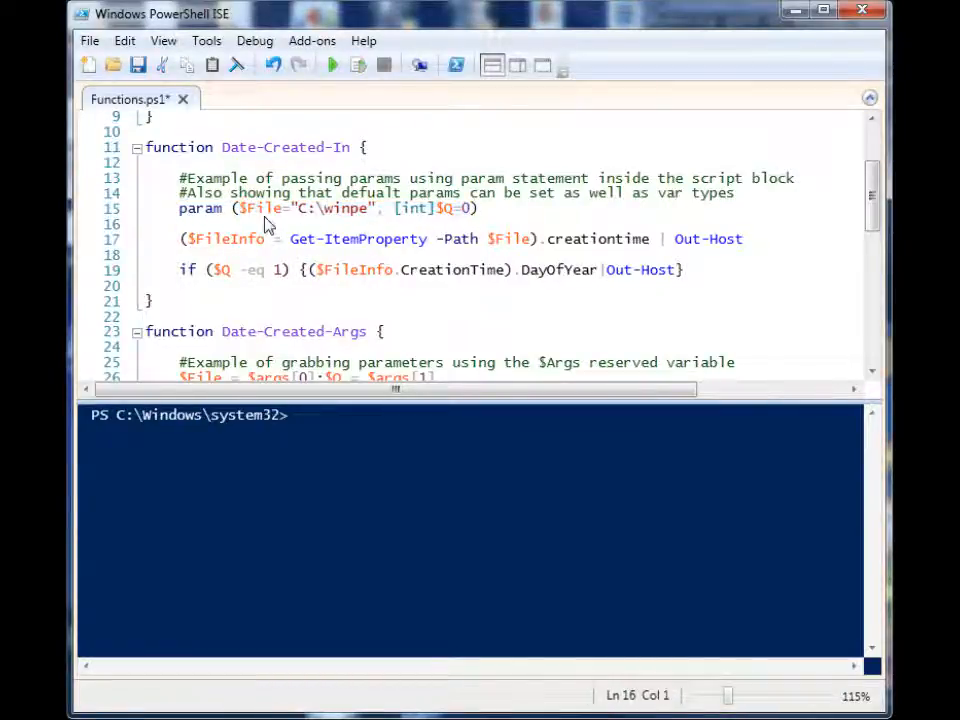
drag(240, 208, 372, 208)
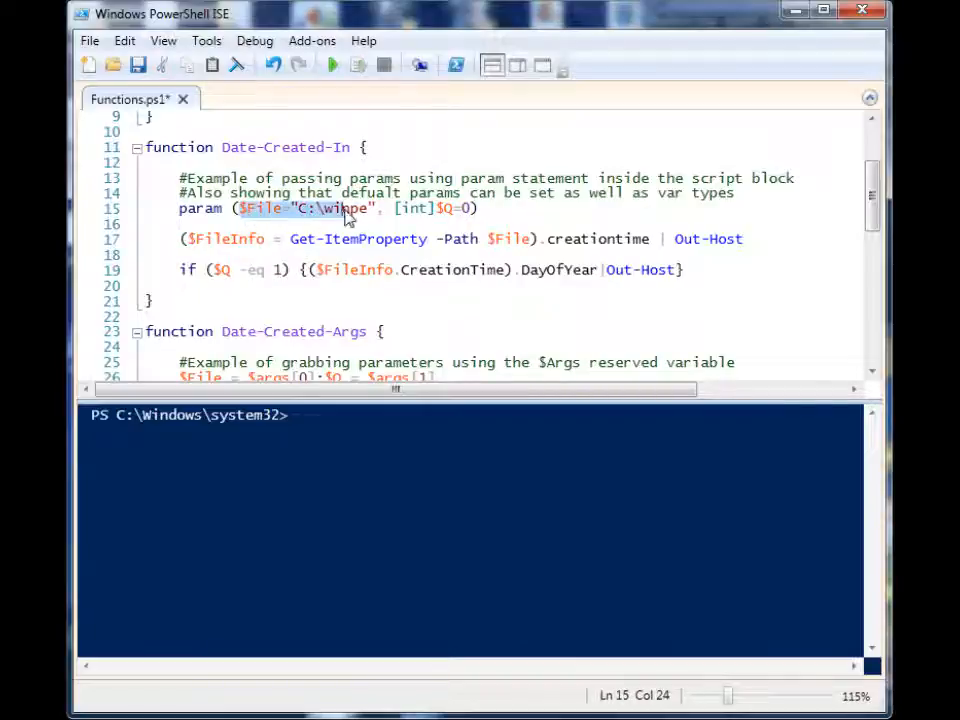
scroll(down, 3)
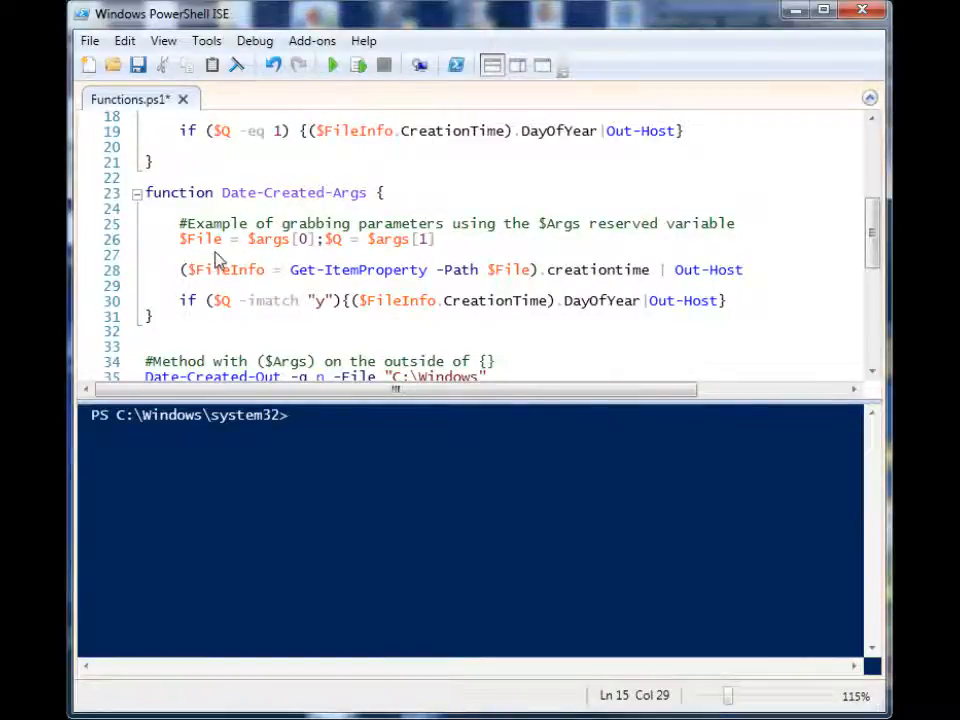
mouse_move(256, 252)
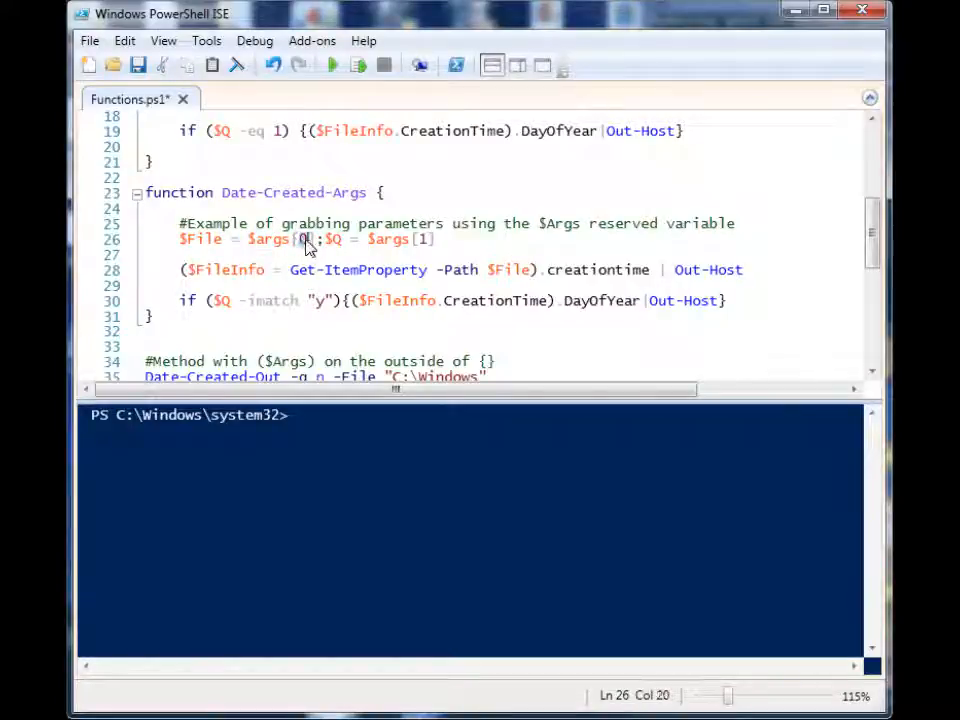
double_click(304, 240)
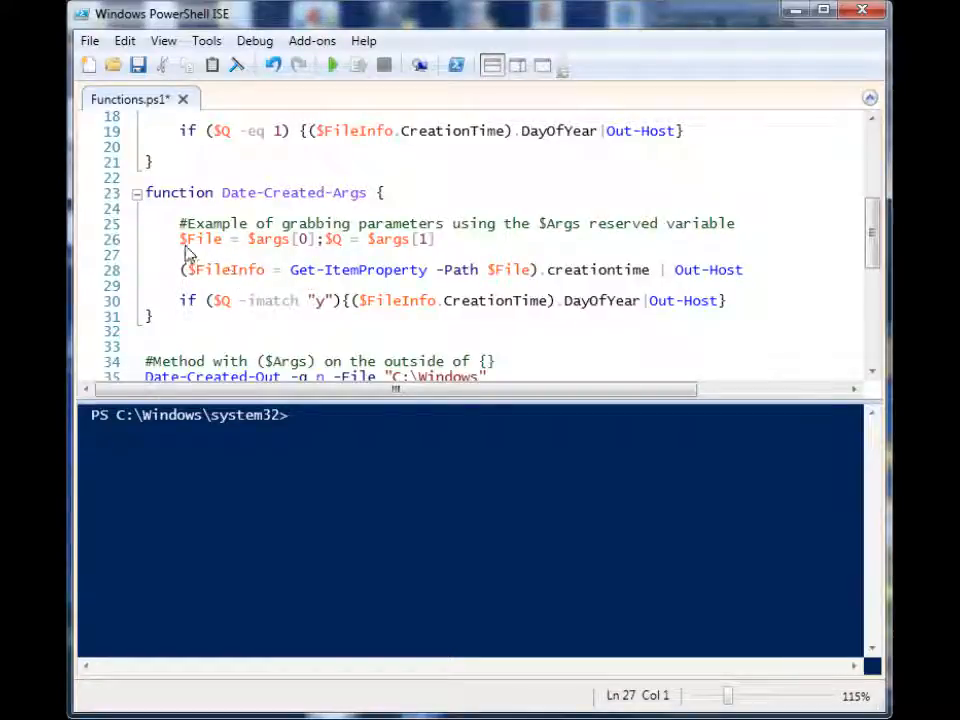
click(320, 240)
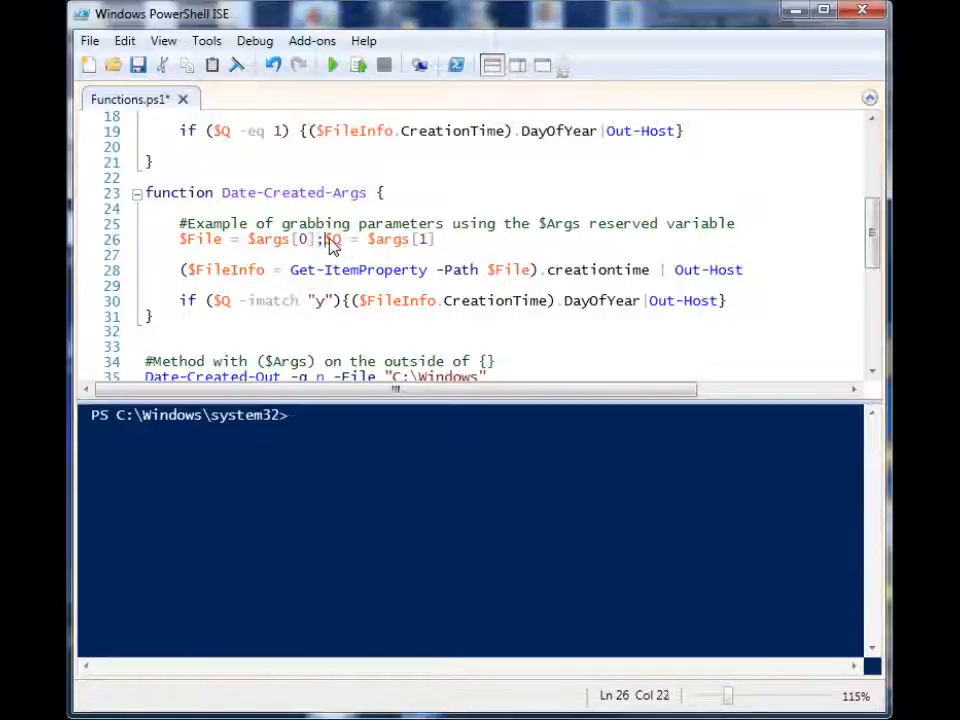
click(430, 240)
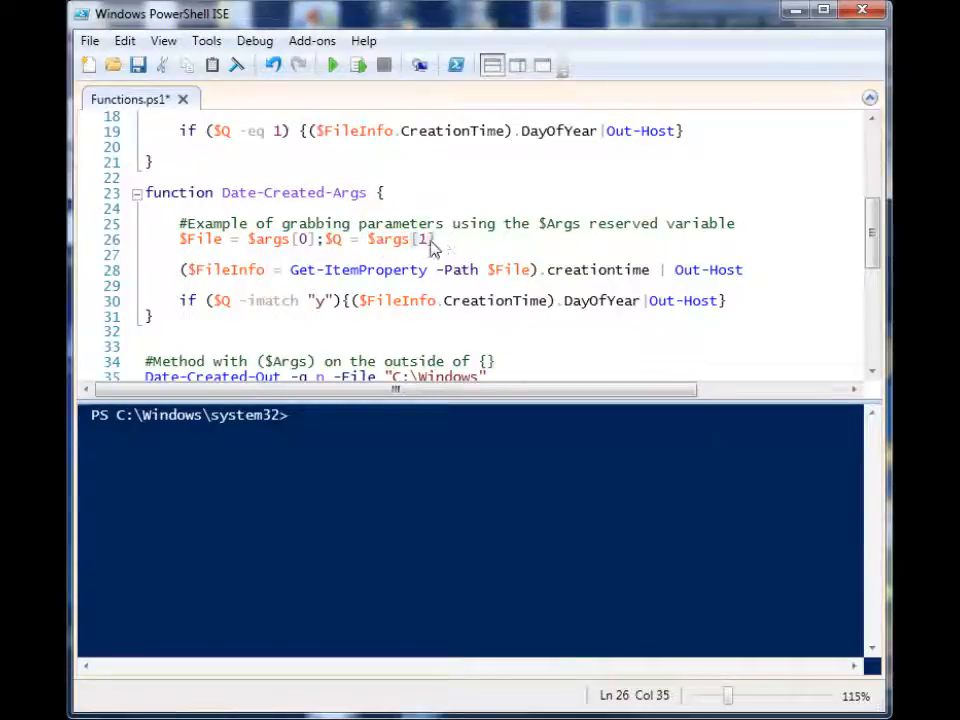
mouse_move(388, 248)
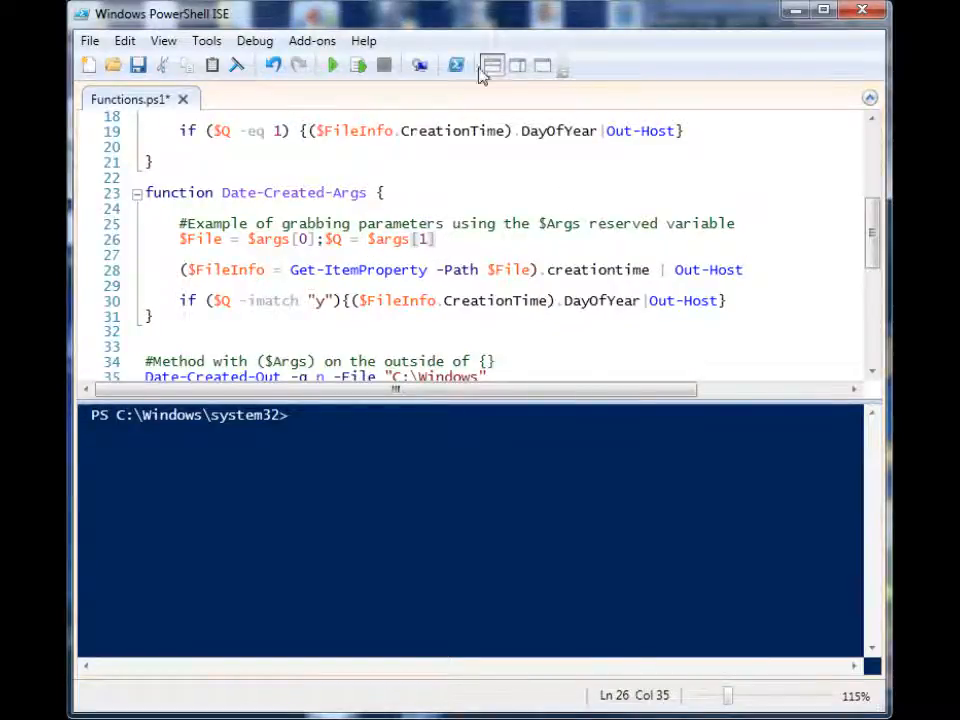
mouse_move(332, 64)
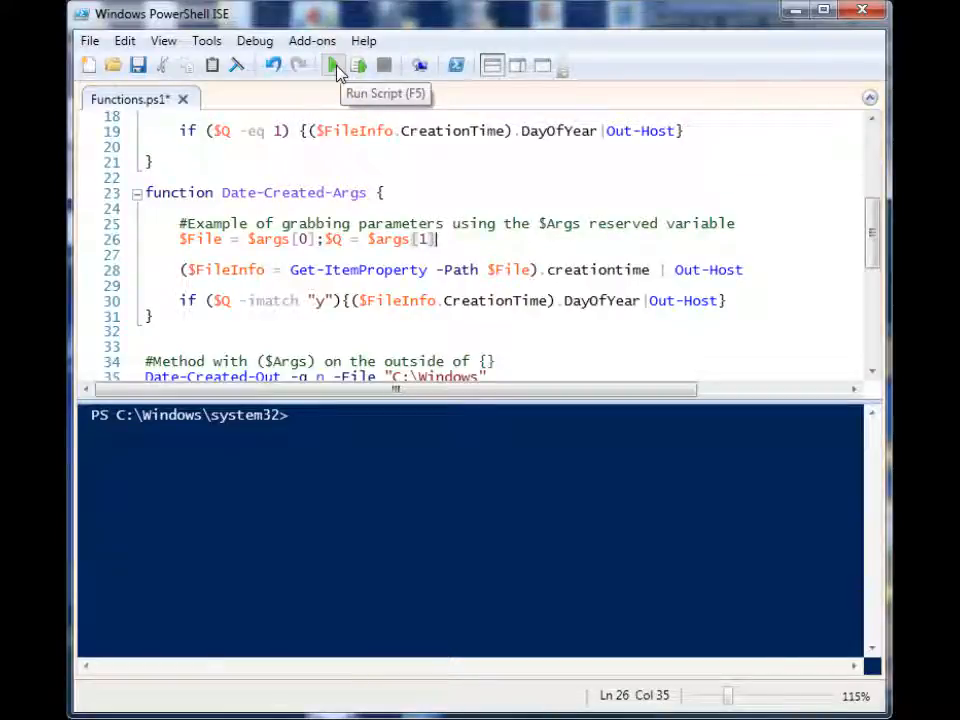
- Run Functions.ps1 so the console prints three creation dates, then return to the param-based function
click(332, 64)
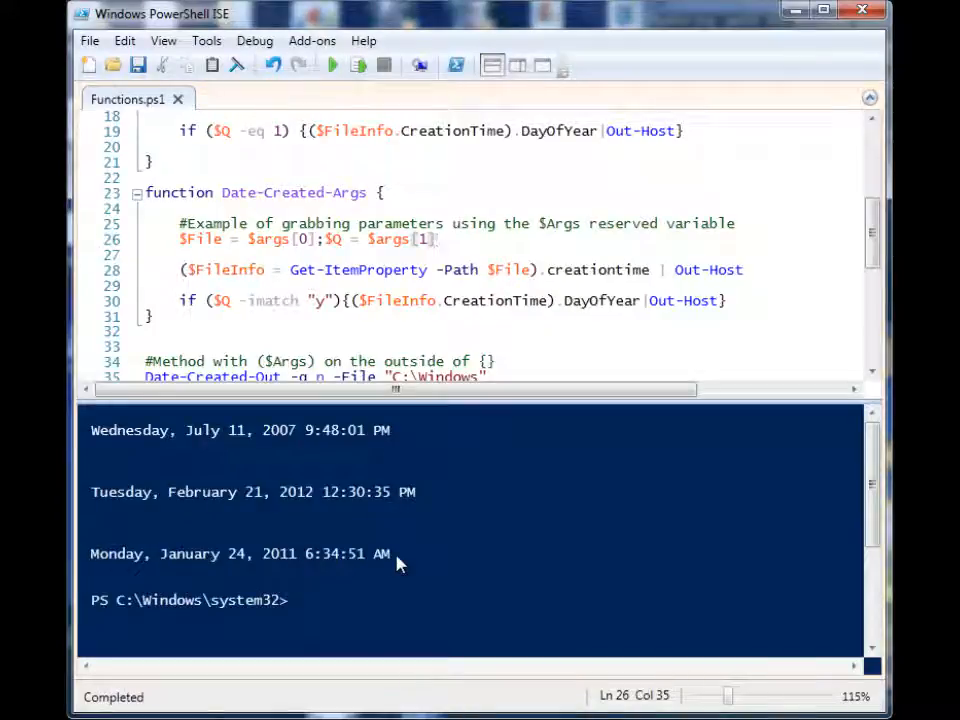
scroll(down, 3)
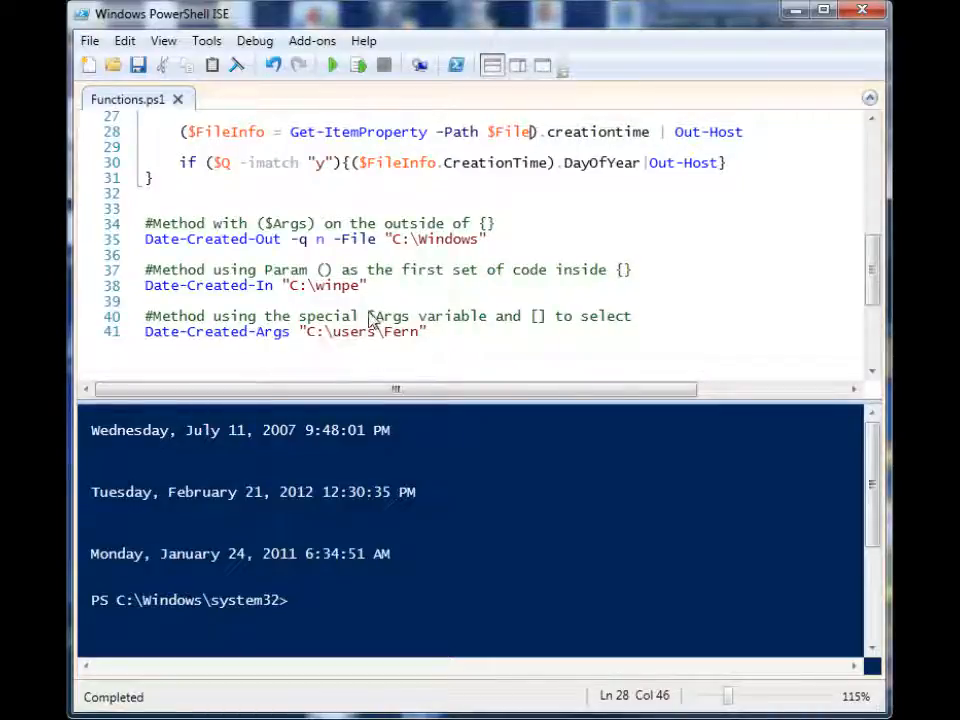
click(376, 284)
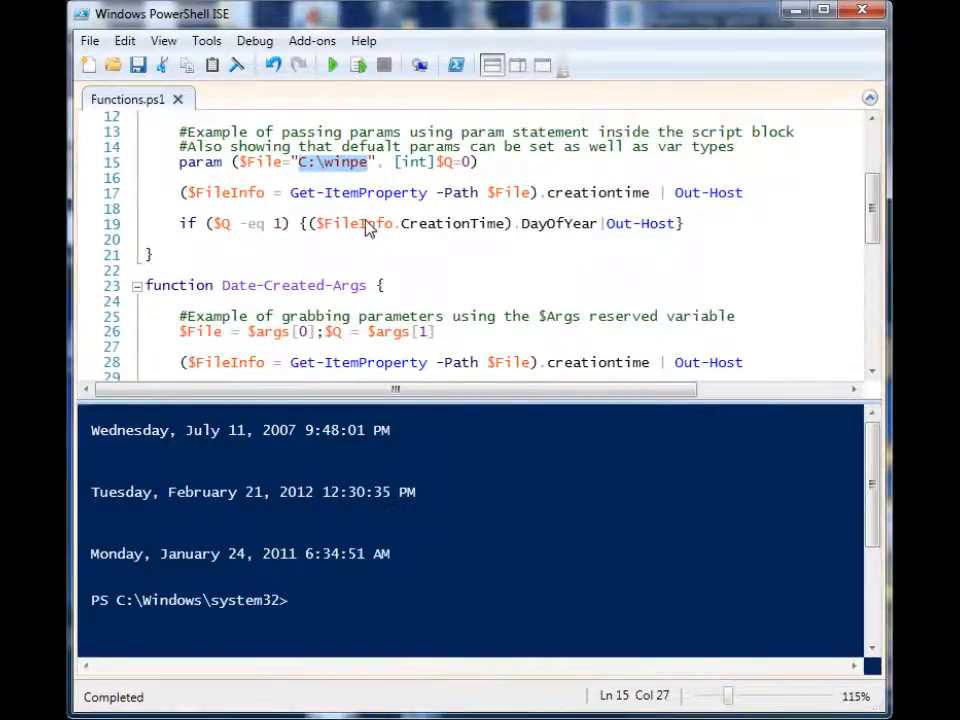
- Change the path C:\winpe to C:\windows and rerun the script
scroll(down, 3)
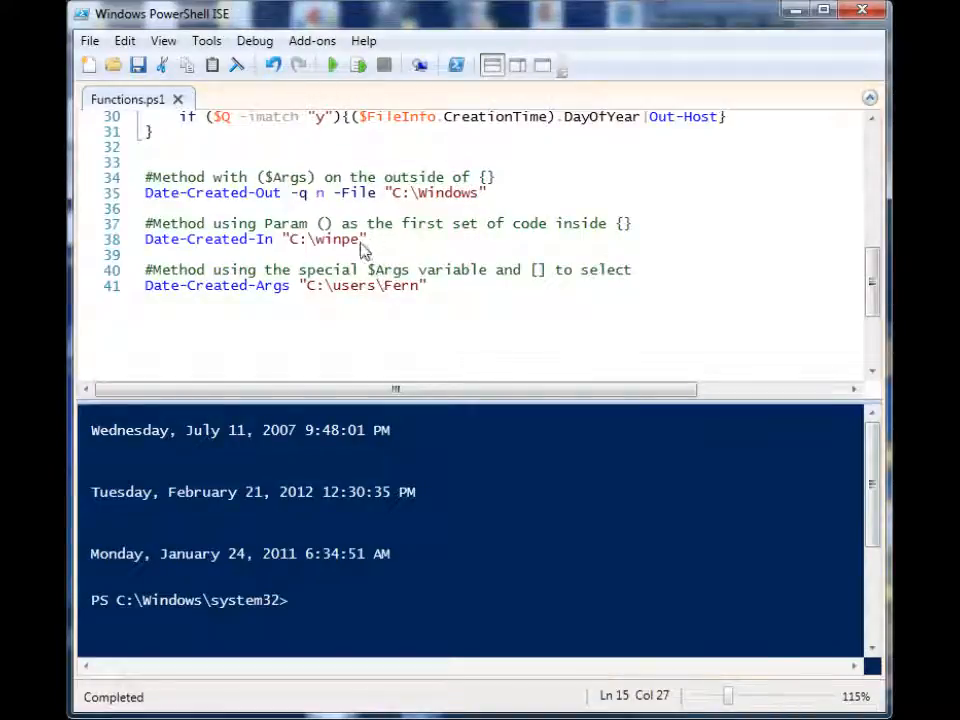
text(windows)
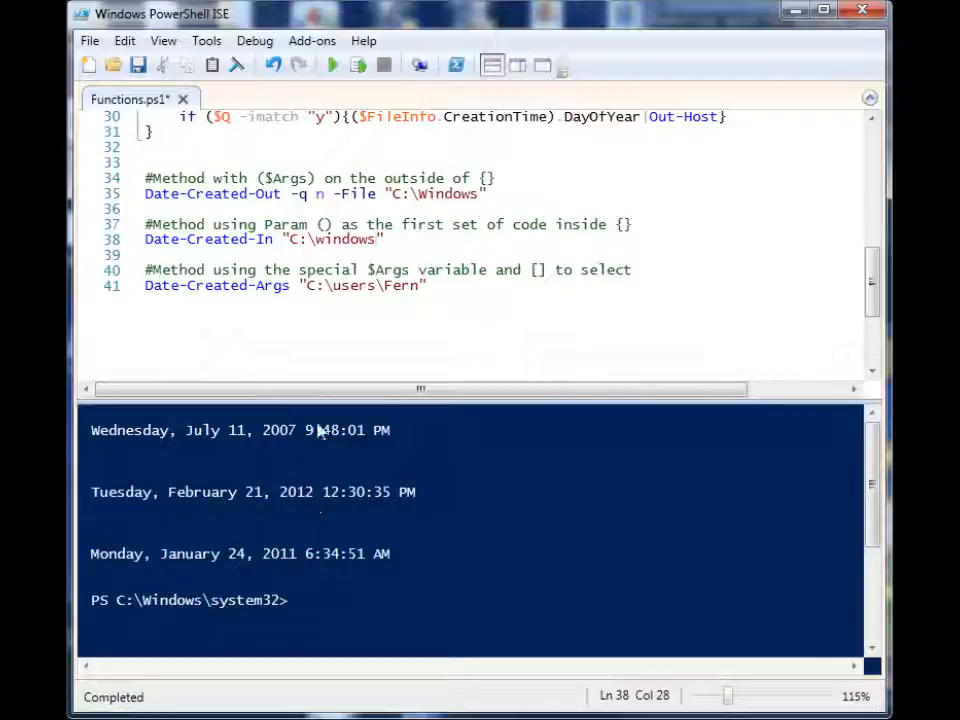
click(332, 64)
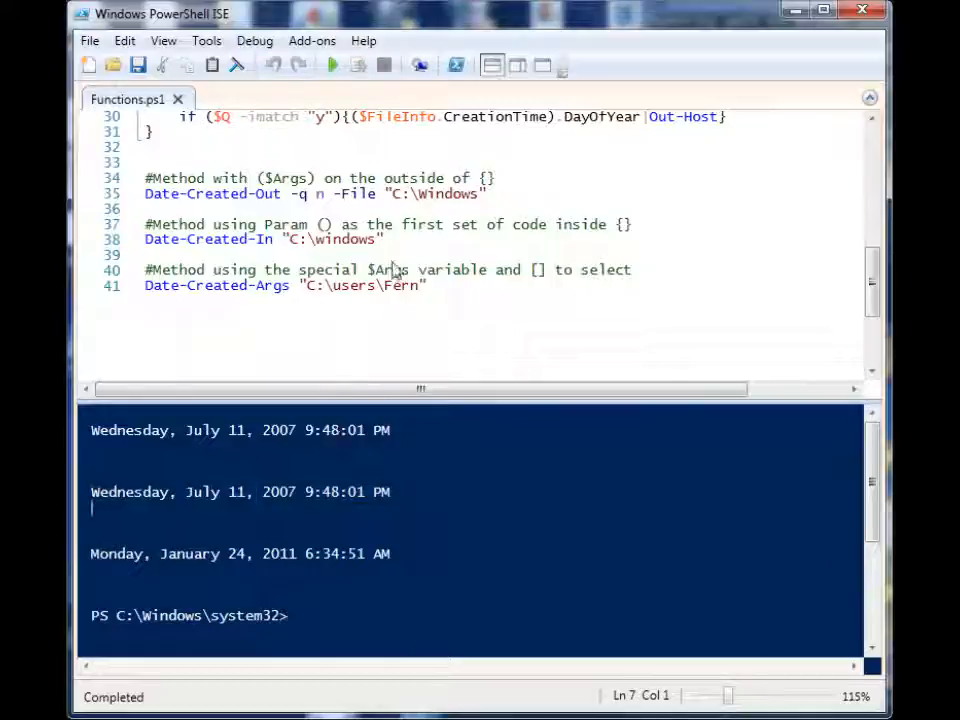
- Delete the C:\windows argument of the Date-Created-In call and start a dash for a named parameter
double_click(332, 240)
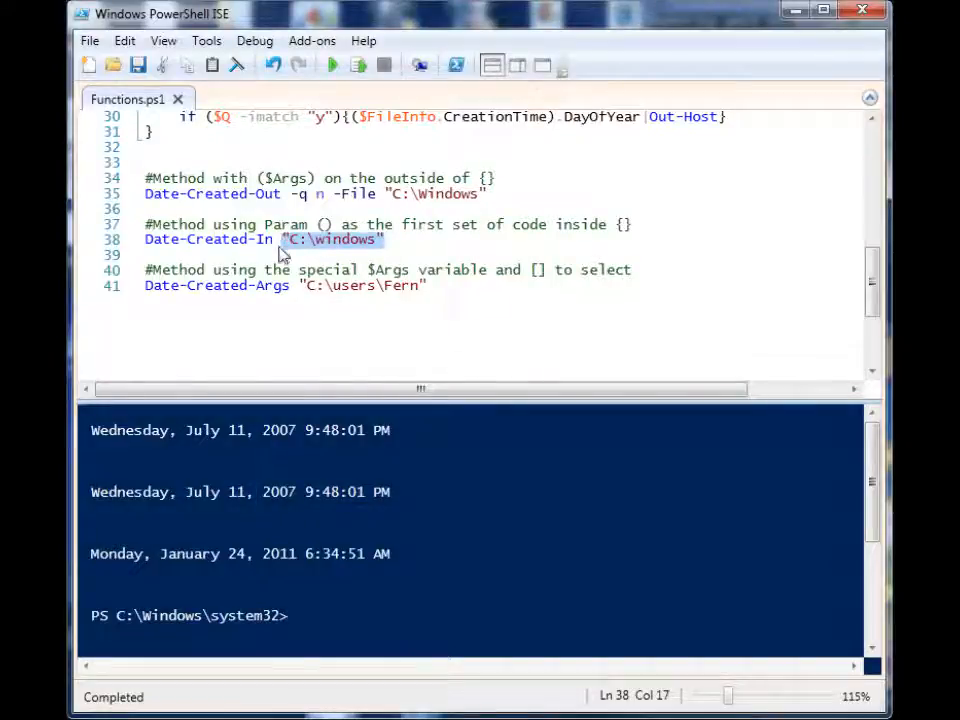
key(Delete)
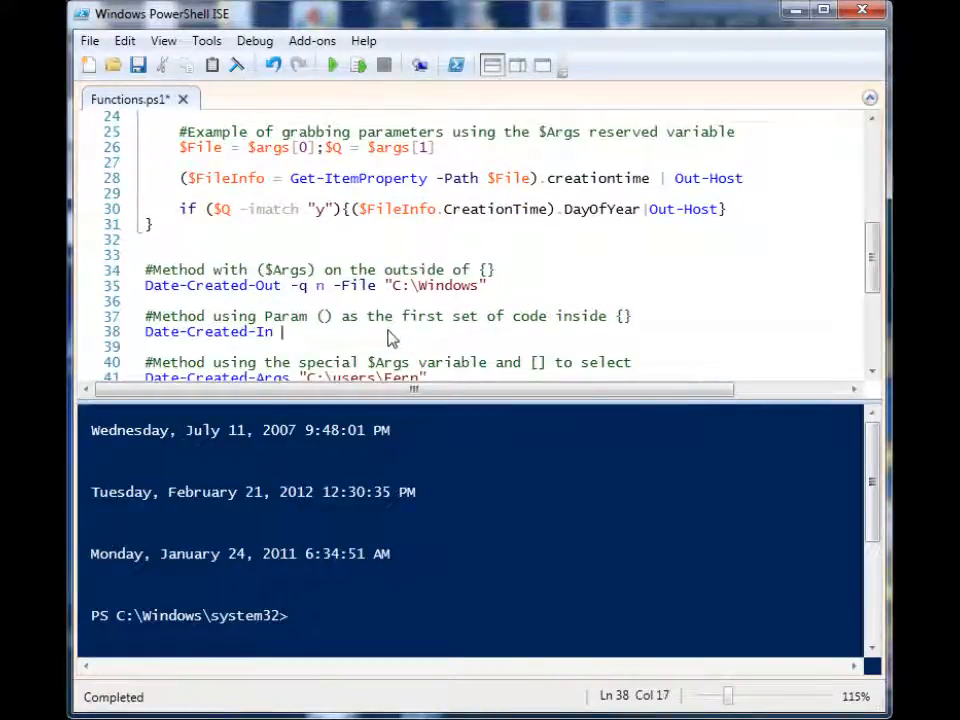
text(-)
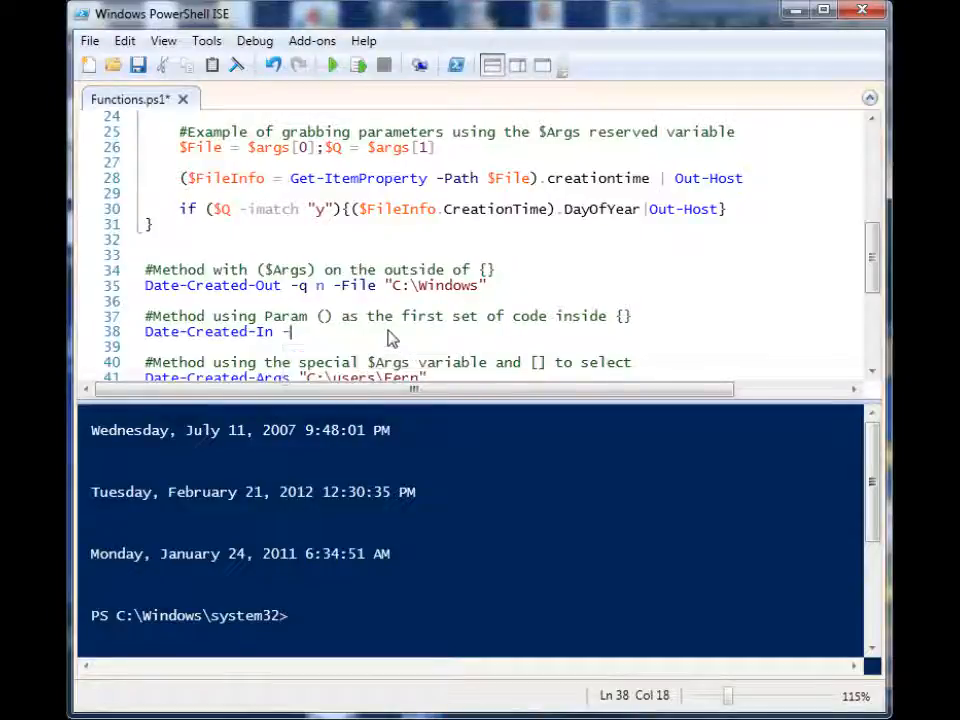